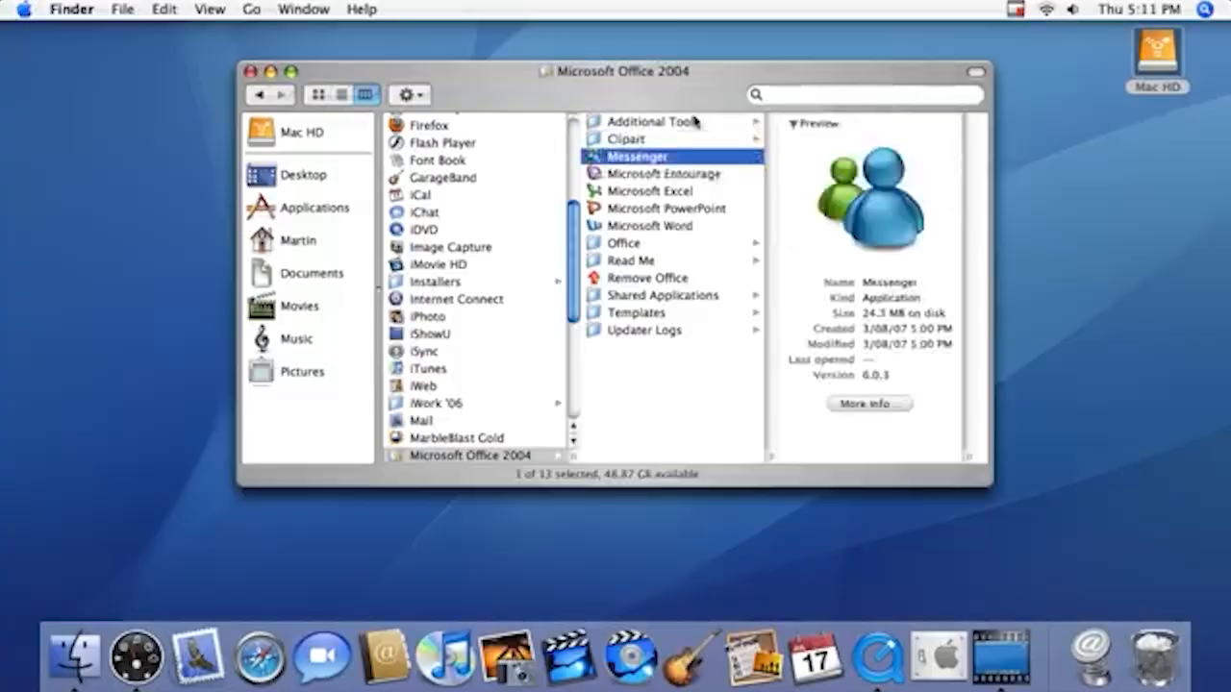
# - Select Microsoft Word in the Microsoft Office 2004 folder's column view
pyautogui.click(650, 225)
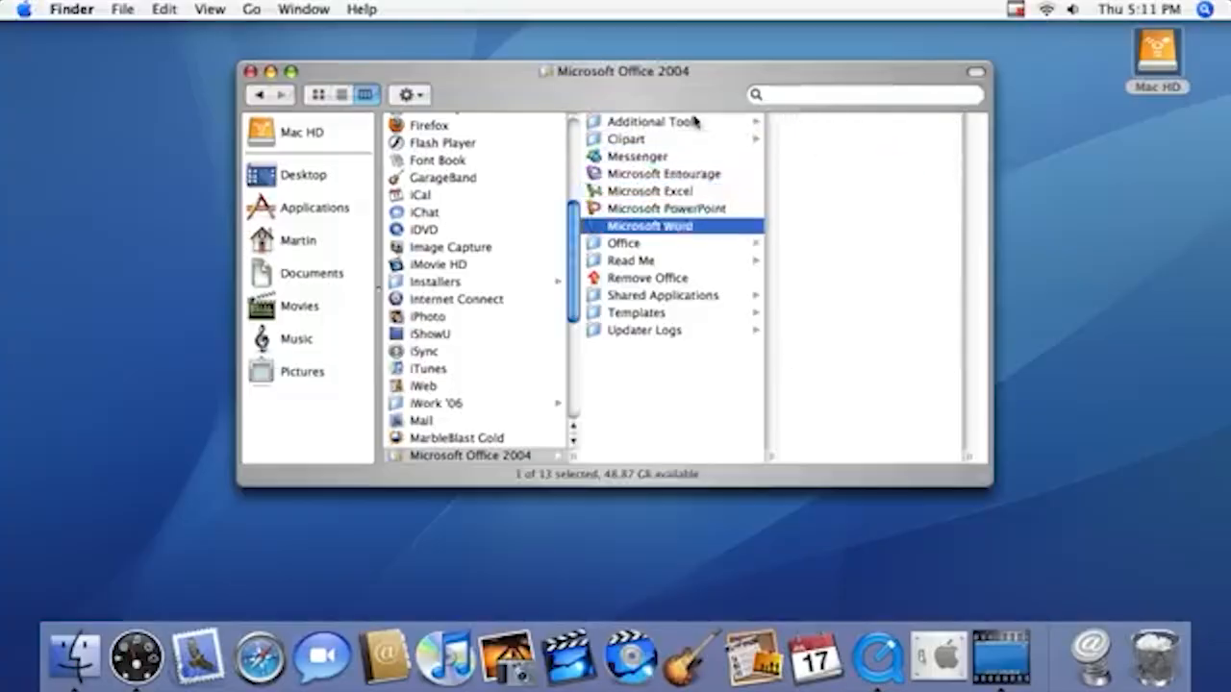